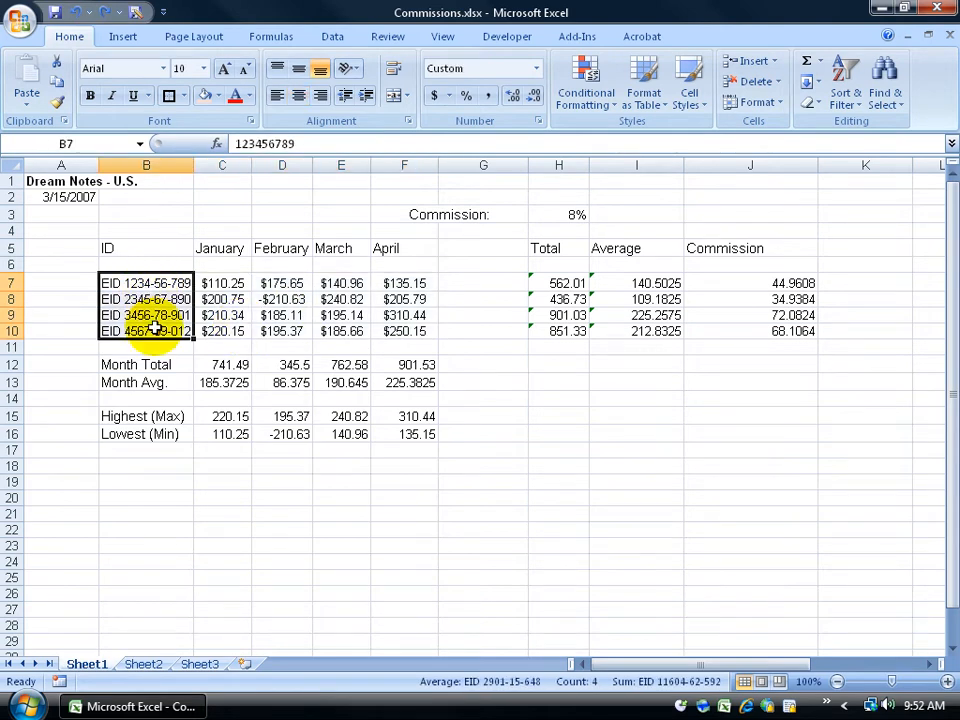
Bold the employee IDs in B7:B10 and apply All Borders to the January–April values C7:F10
left_click(81, 96)
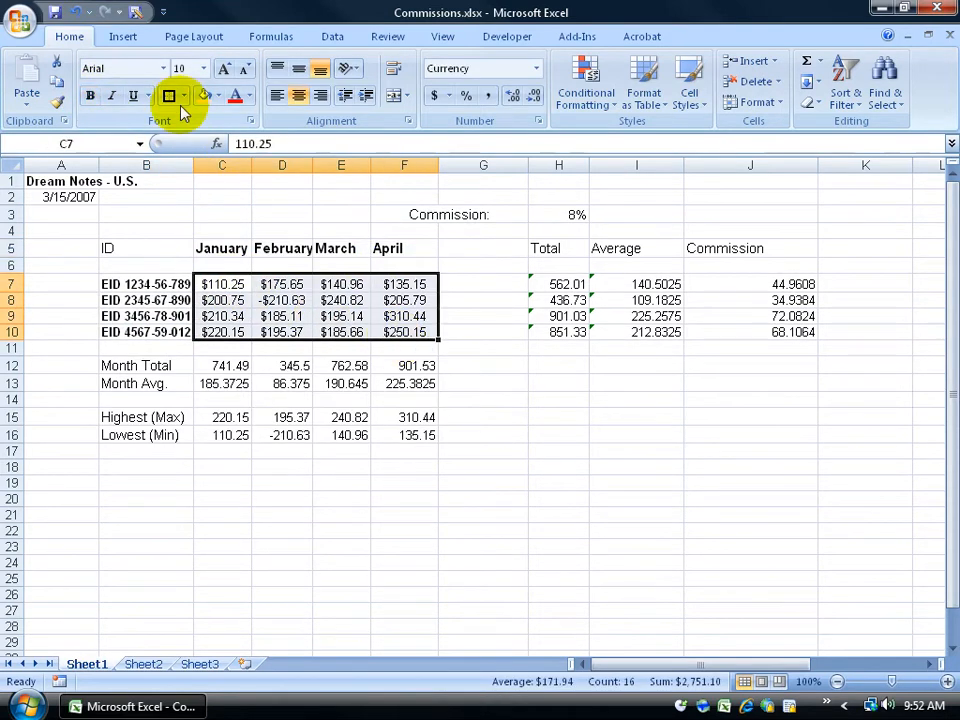
left_click(177, 96)
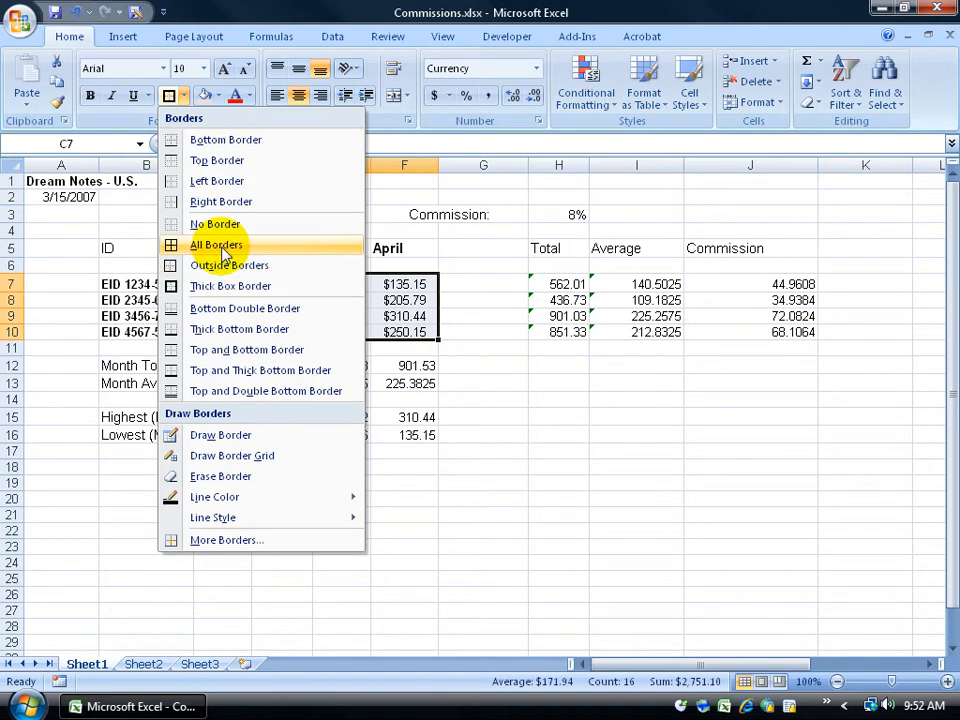
left_click(216, 245)
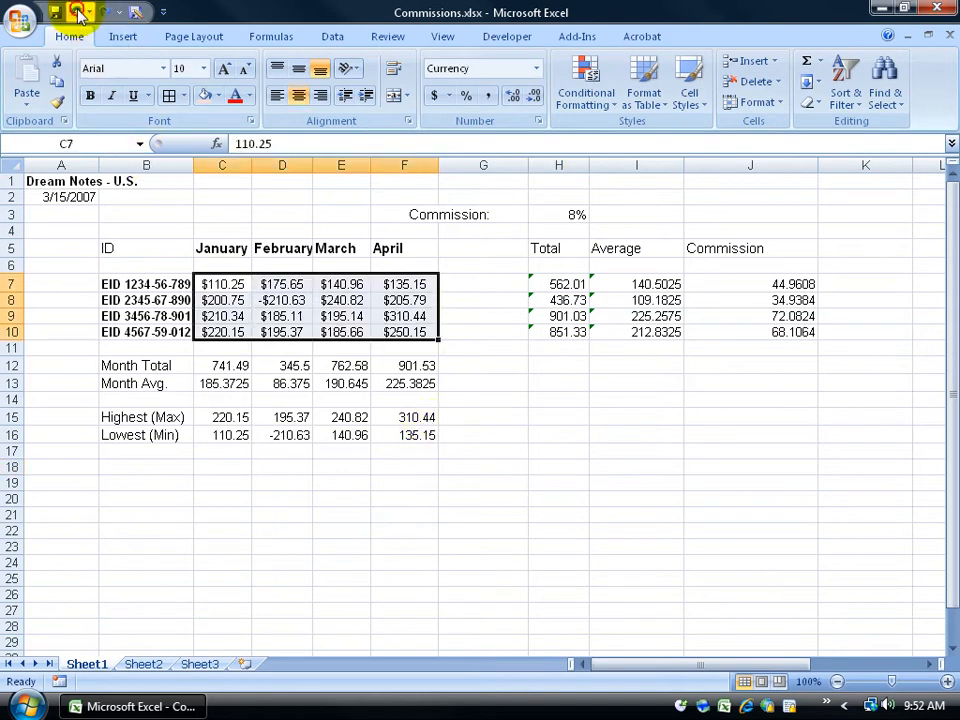
Undo the bold and border formatting and deselect the commissions table
left_click(483, 381)
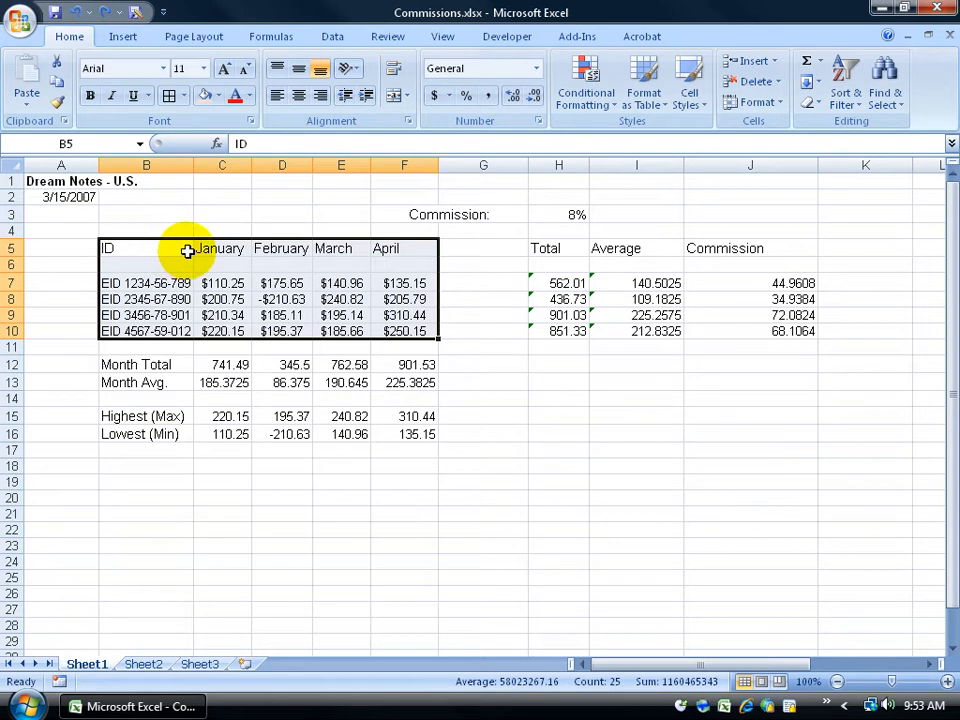
mouse_move(252, 279)
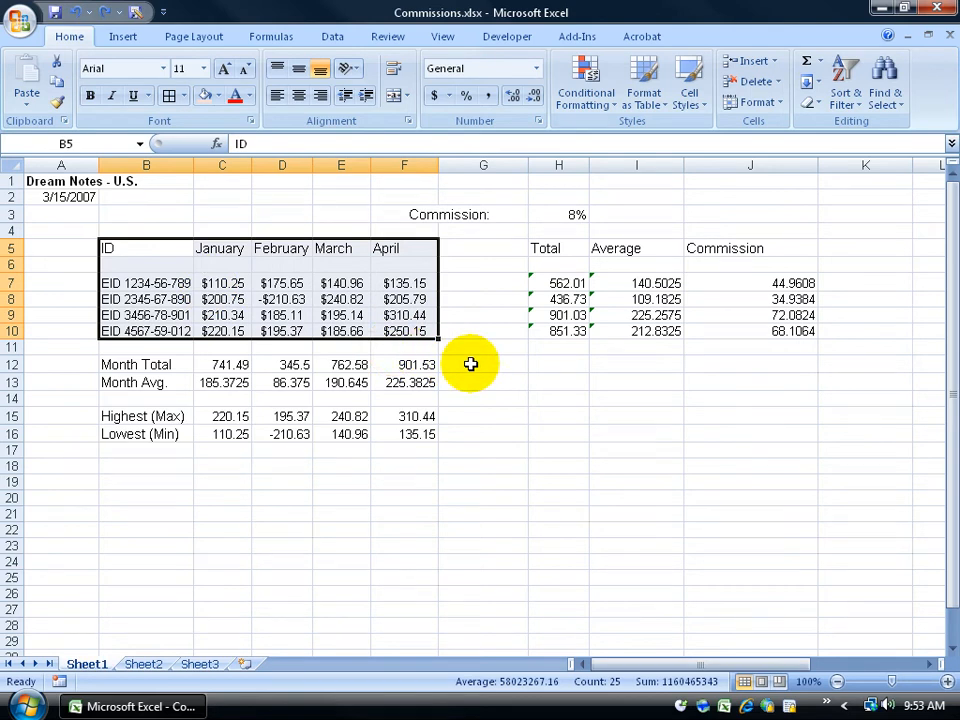
left_click(483, 365)
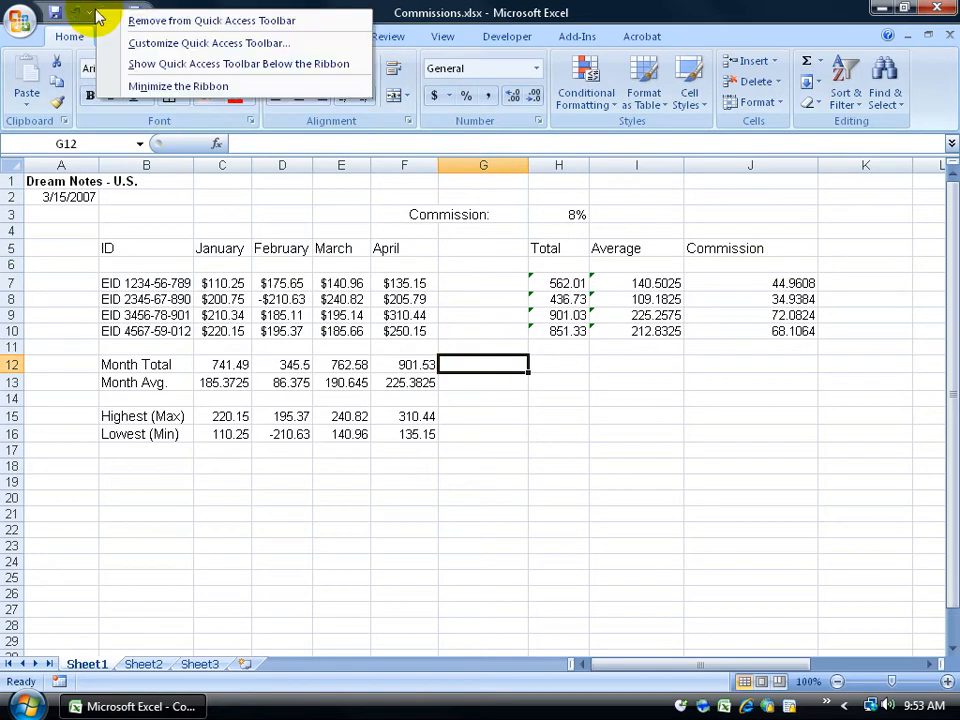
Show the Customize Quick Access Toolbar settings with Choose commands from set to All Commands
left_click(207, 43)
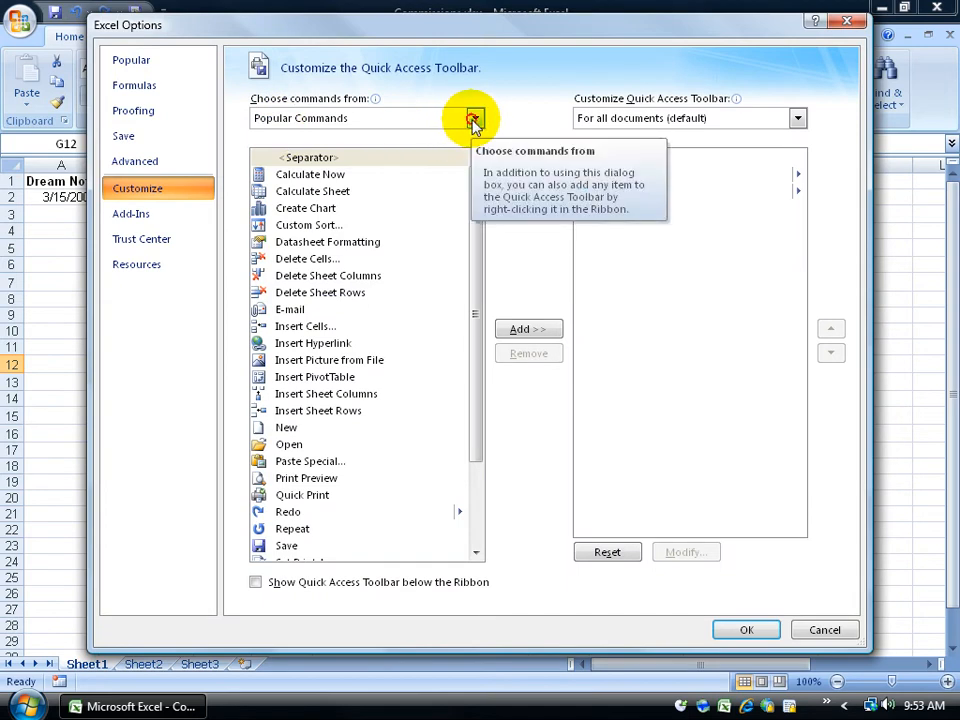
left_click(474, 118)
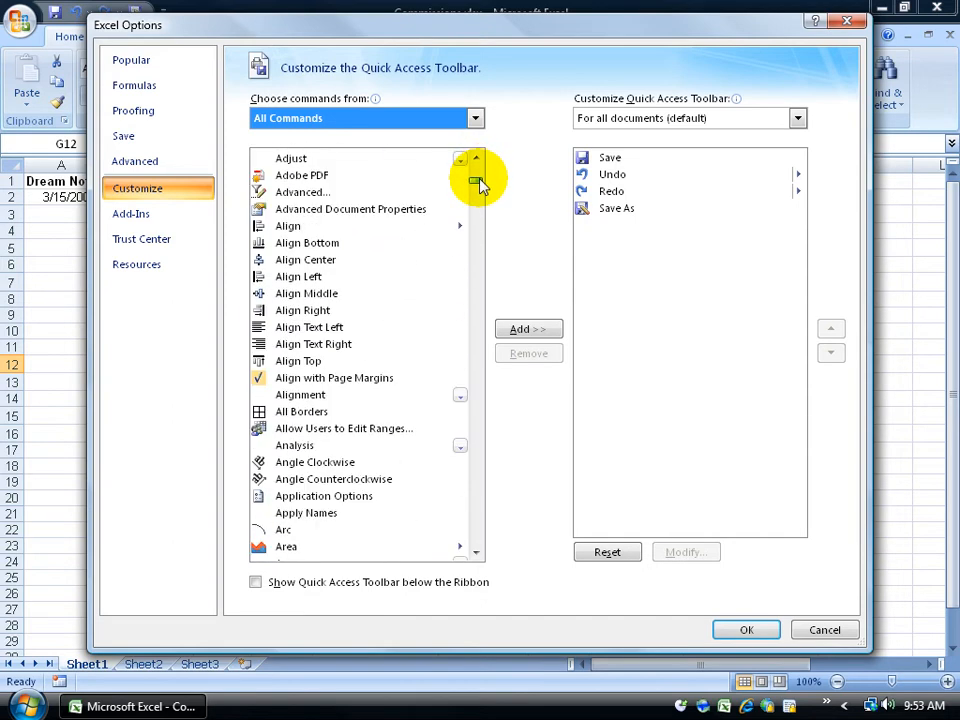
scroll("down", 3)
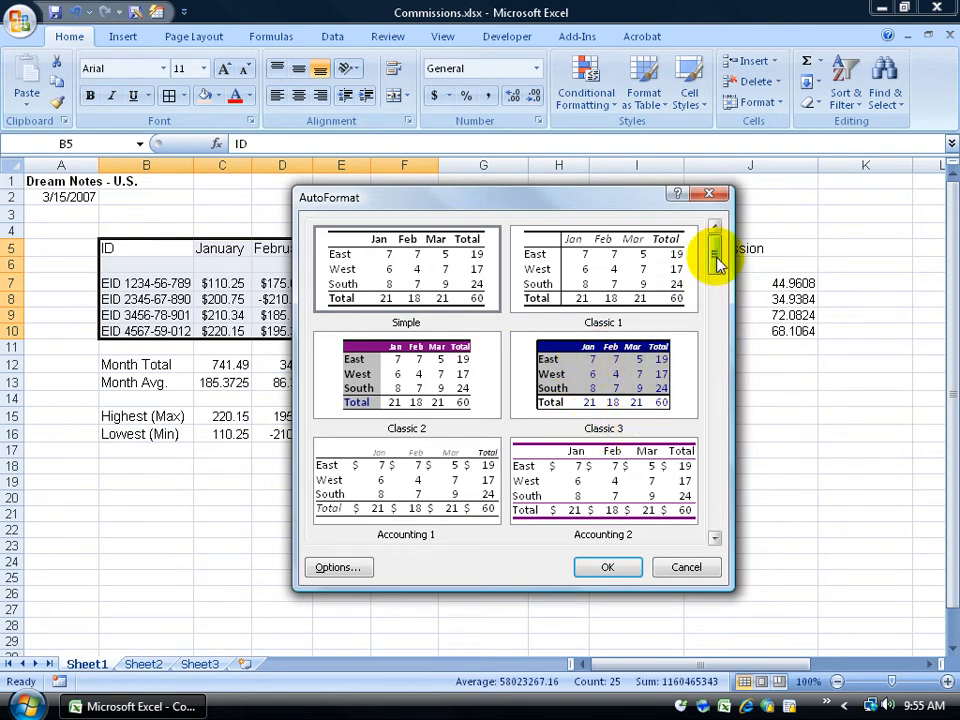
Apply the List 1 AutoFormat style to the B5:F10 commissions table
scroll("down", 3)
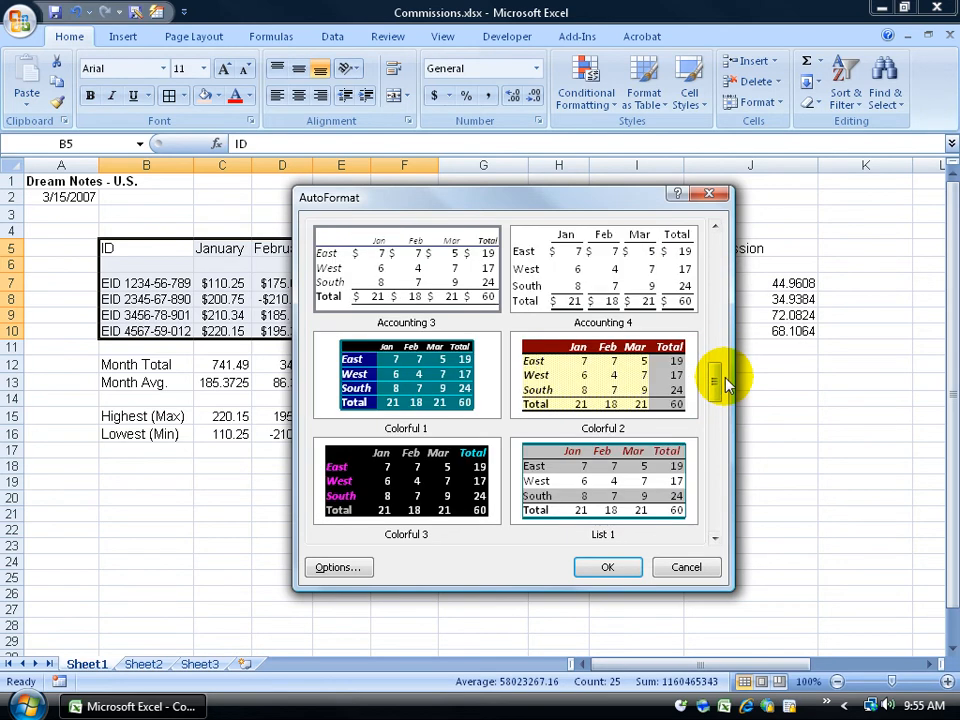
left_click(605, 481)
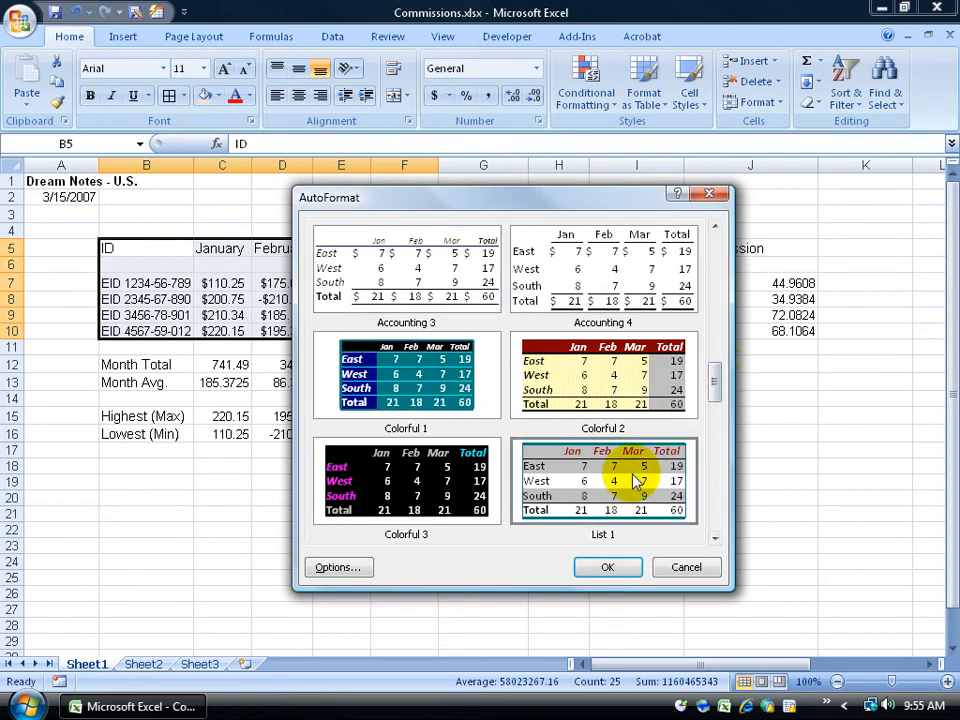
left_click(608, 567)
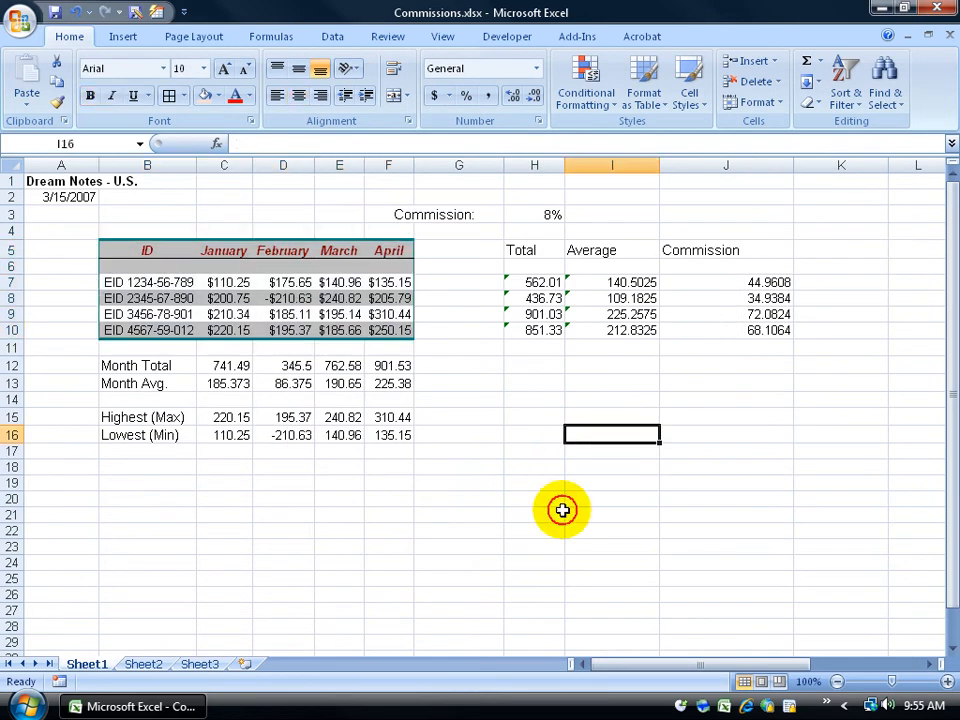
mouse_move(545, 533)
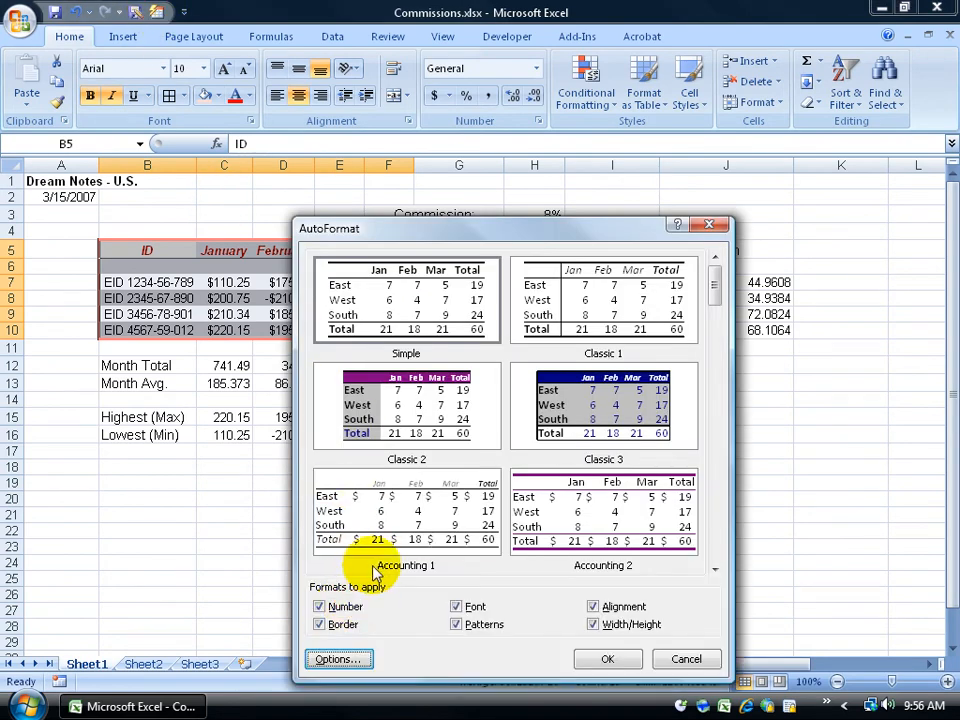
Apply Classic 3 AutoFormat with Font, Patterns and Width/Height formats excluded
left_click(603, 405)
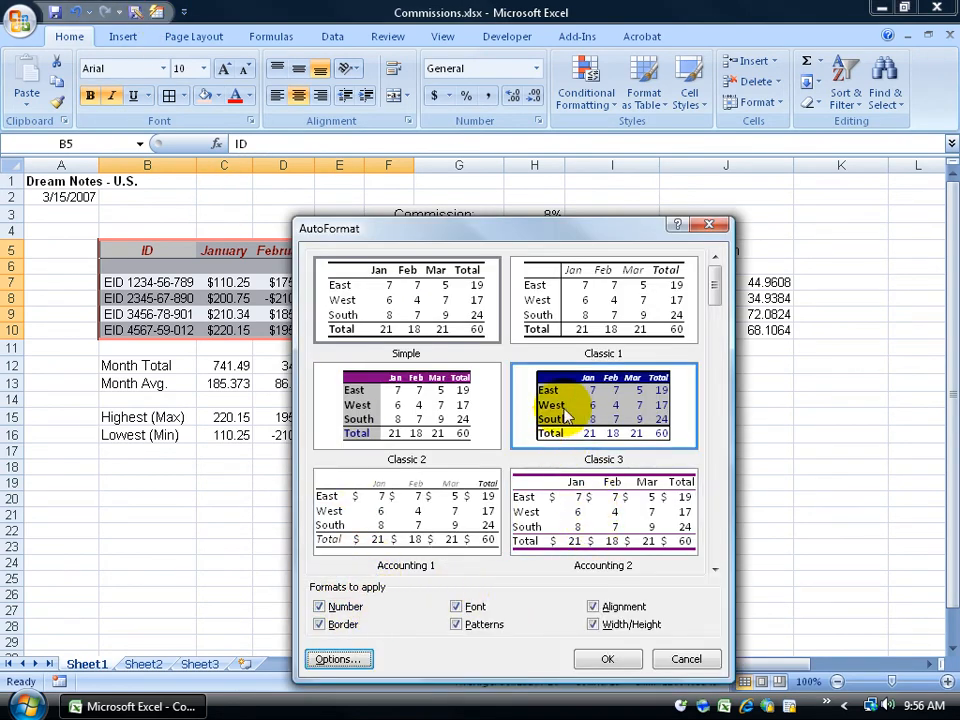
mouse_move(700, 410)
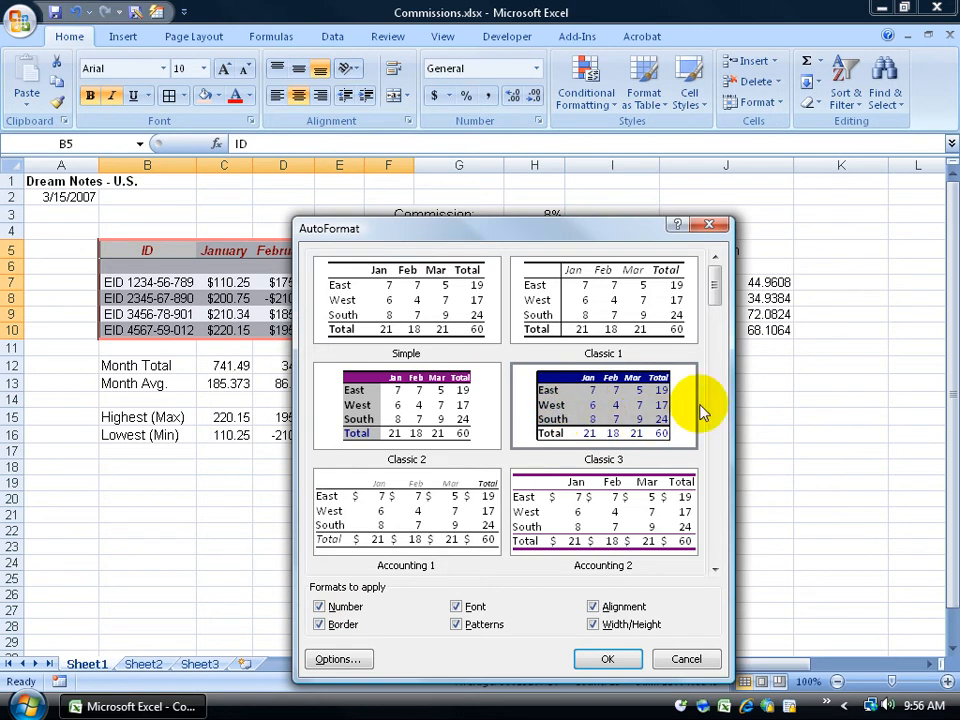
left_click(454, 606)
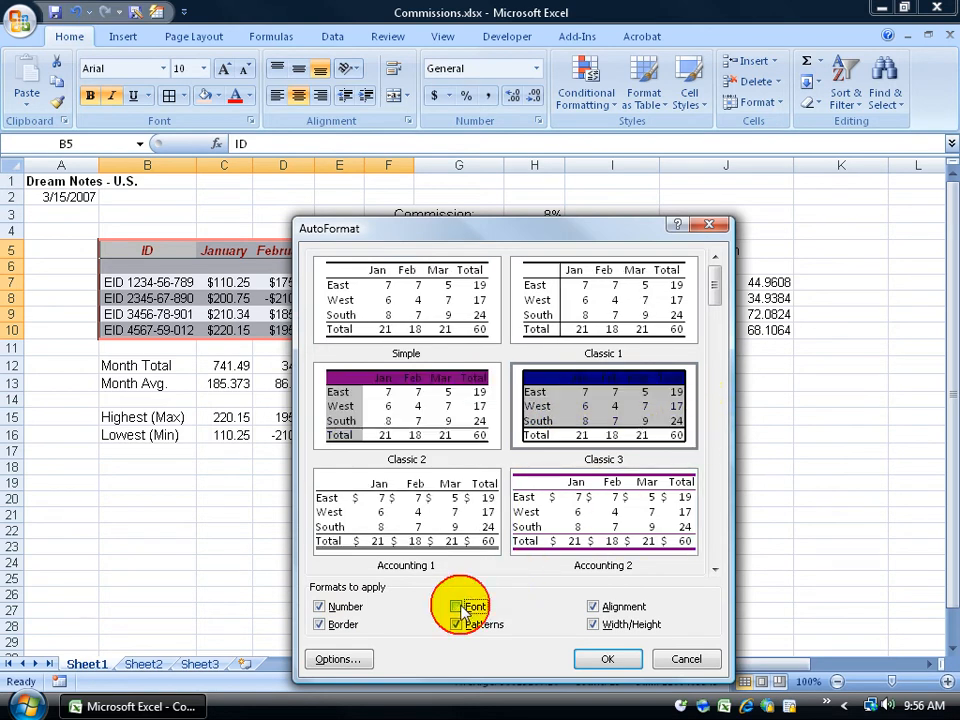
left_click(456, 606)
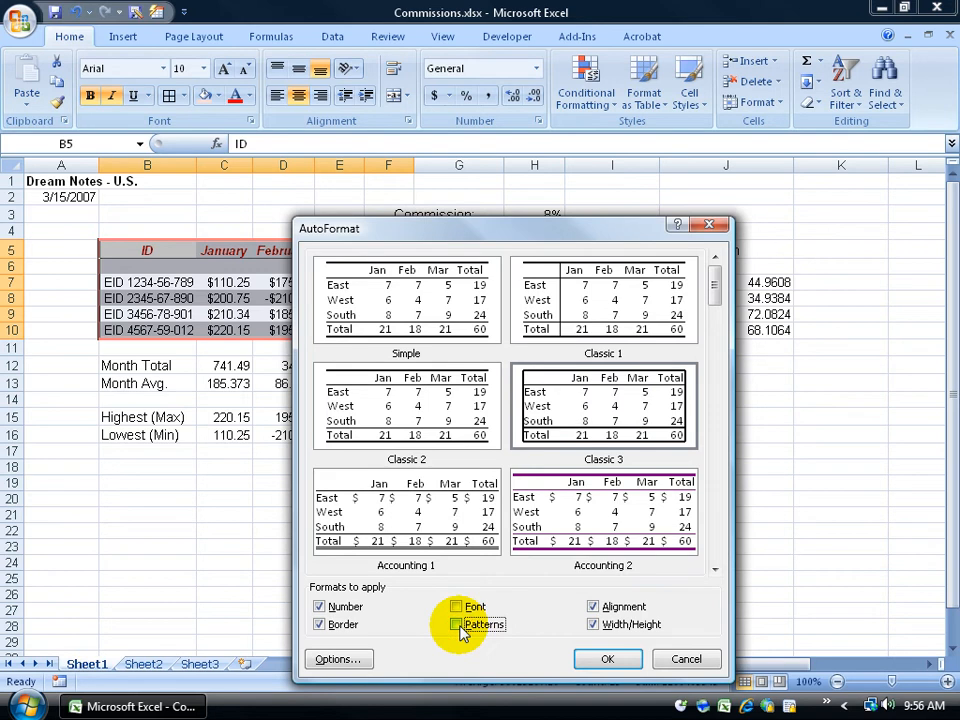
left_click(451, 624)
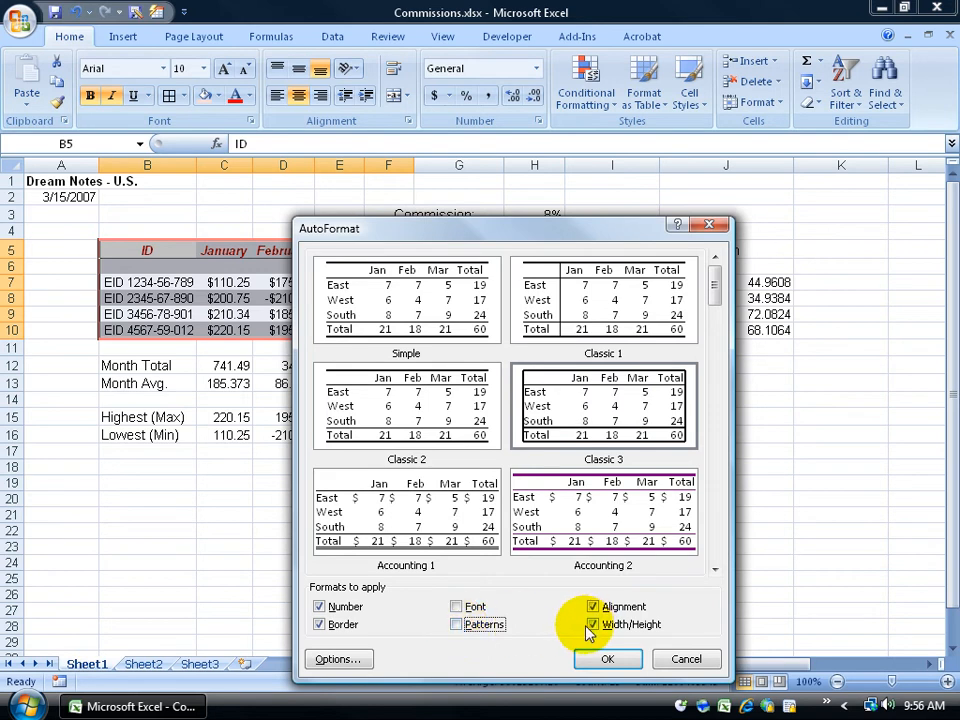
left_click(593, 624)
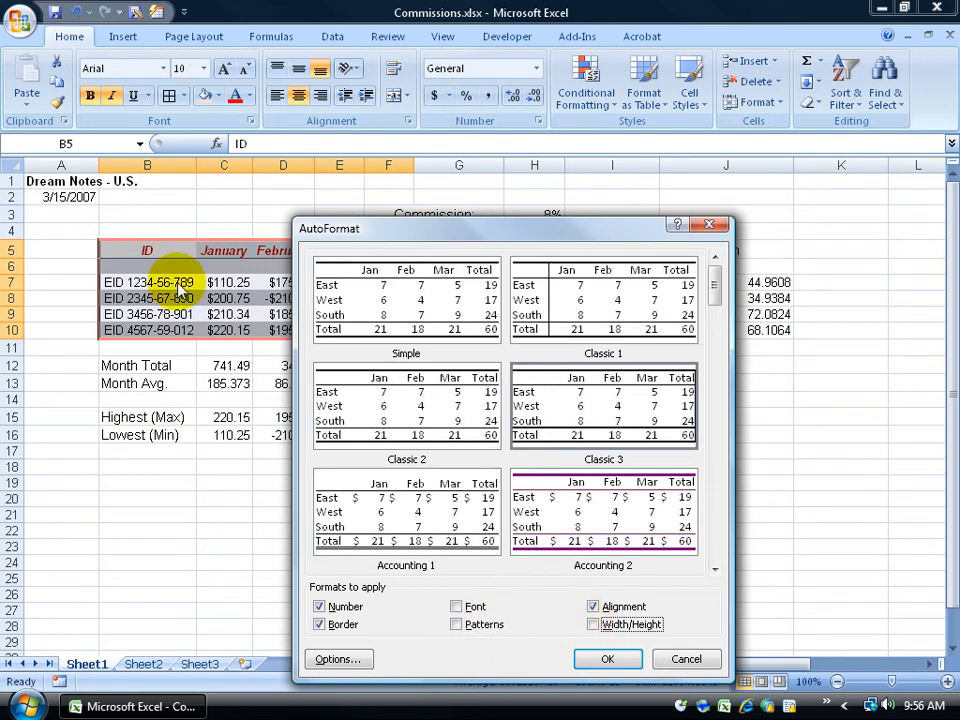
left_click(686, 659)
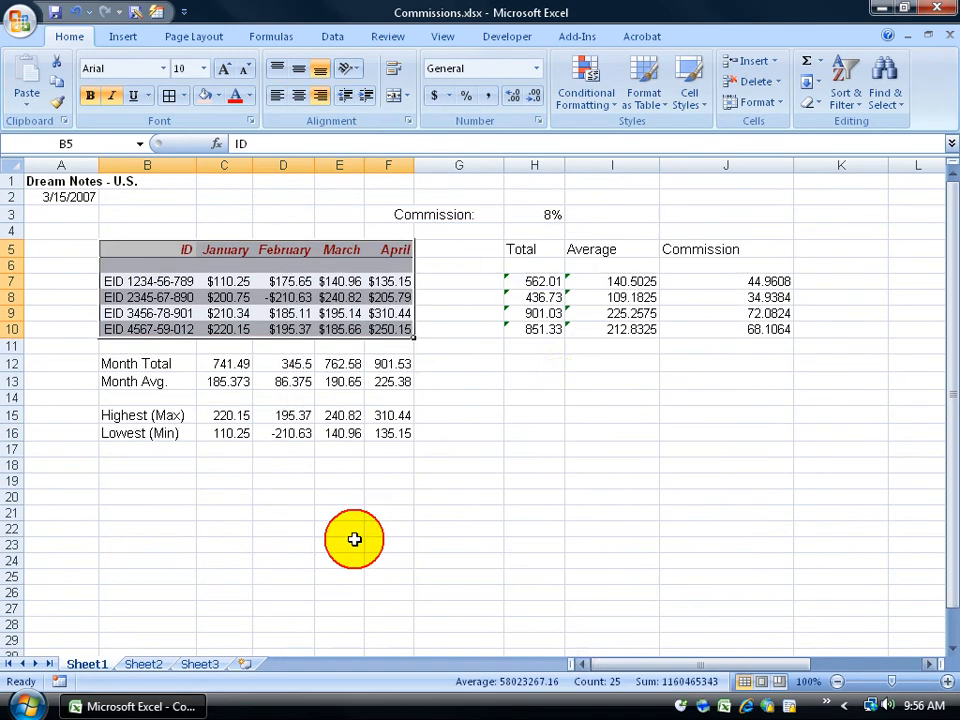
Clear Formats on B5:F10 so the IDs and monthly figures return to plain values
left_click(534, 380)
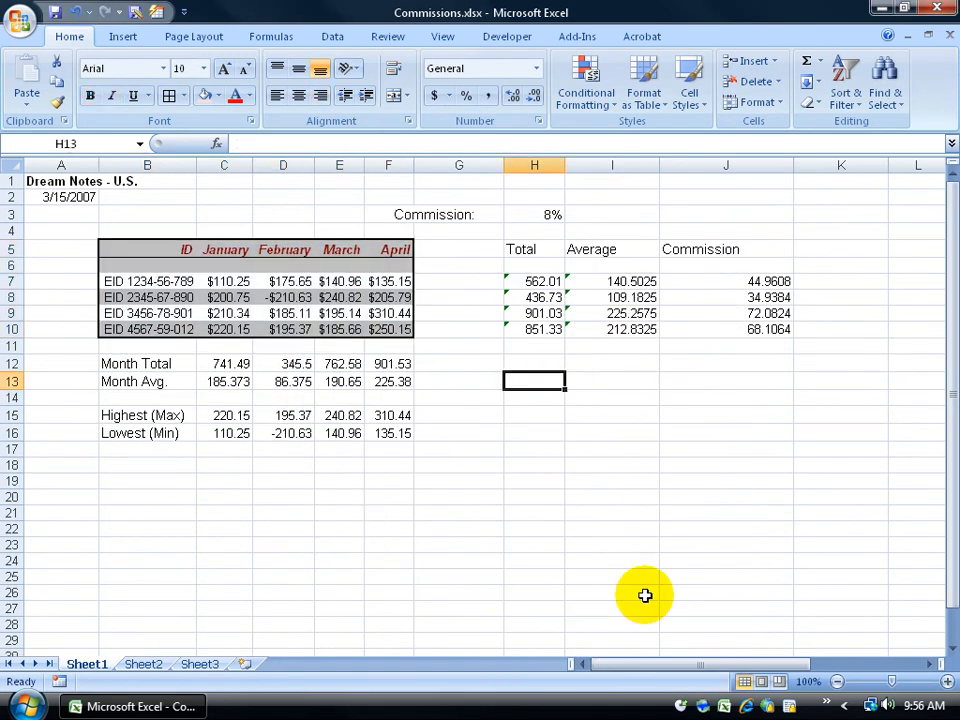
mouse_move(520, 477)
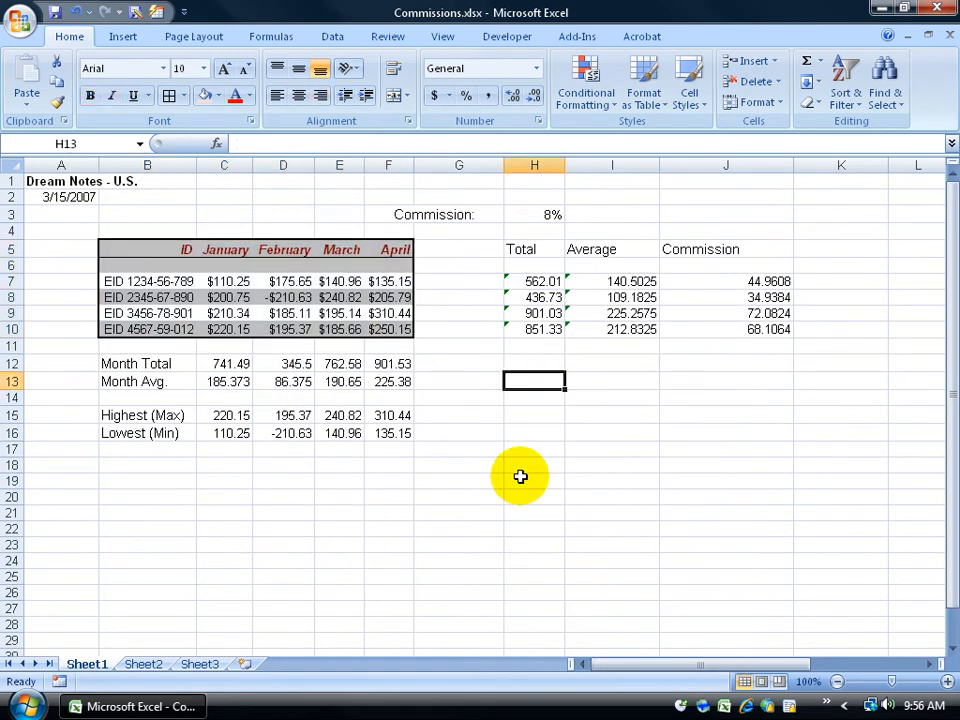
mouse_move(283, 249)
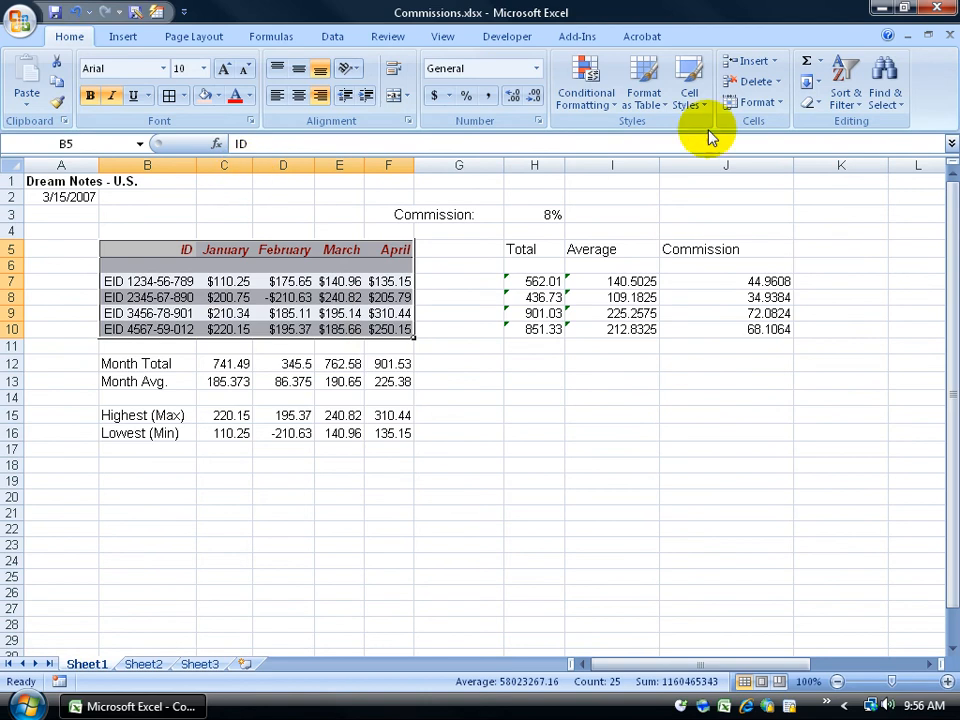
mouse_move(825, 108)
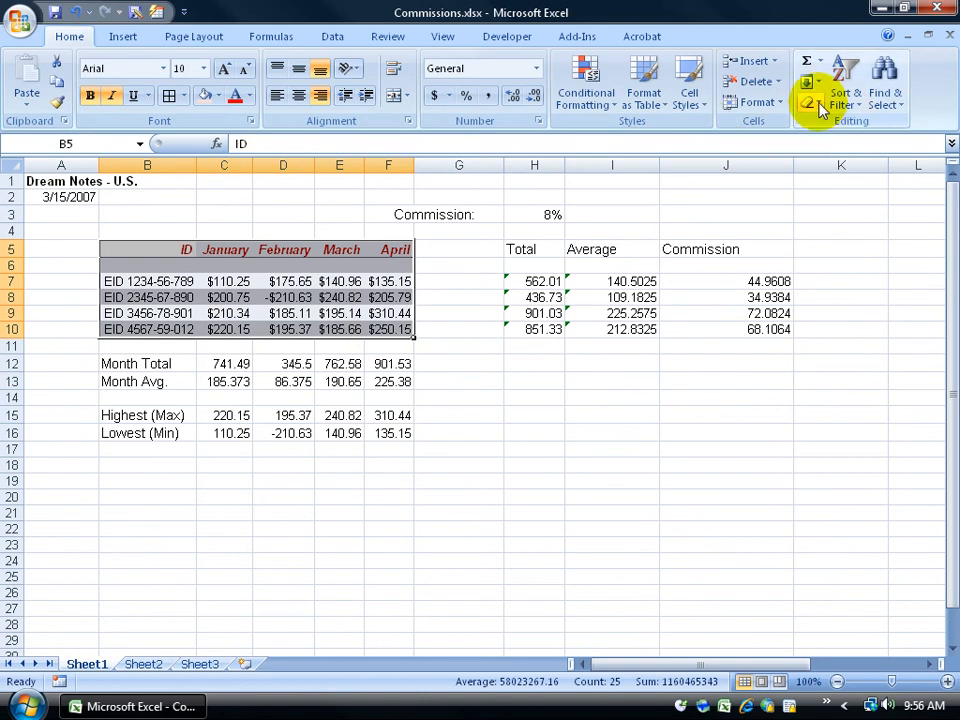
mouse_move(813, 100)
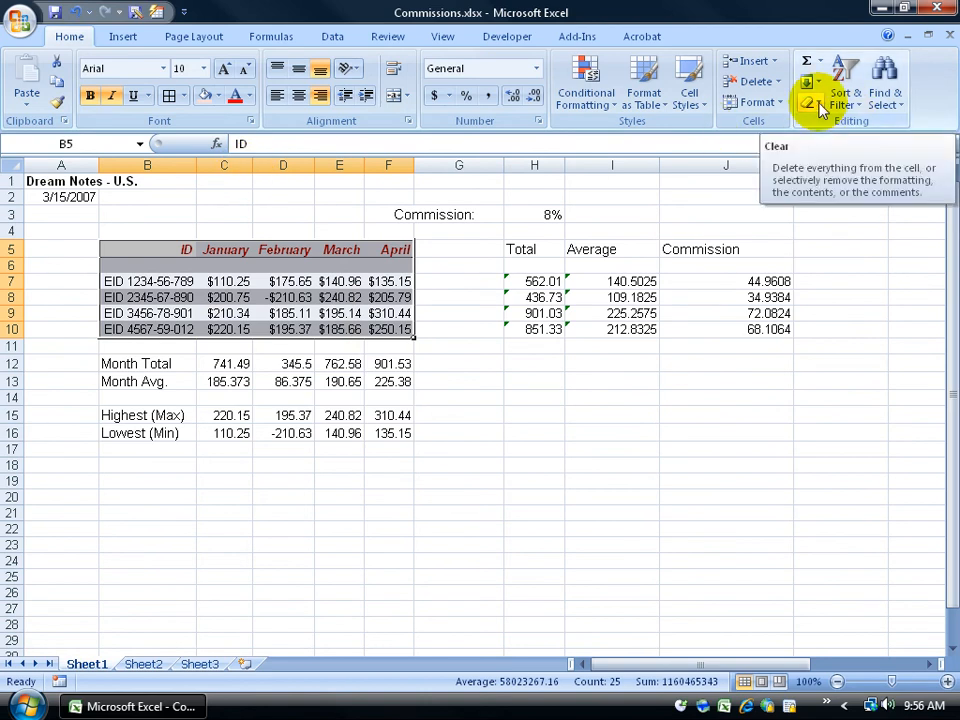
left_click(813, 100)
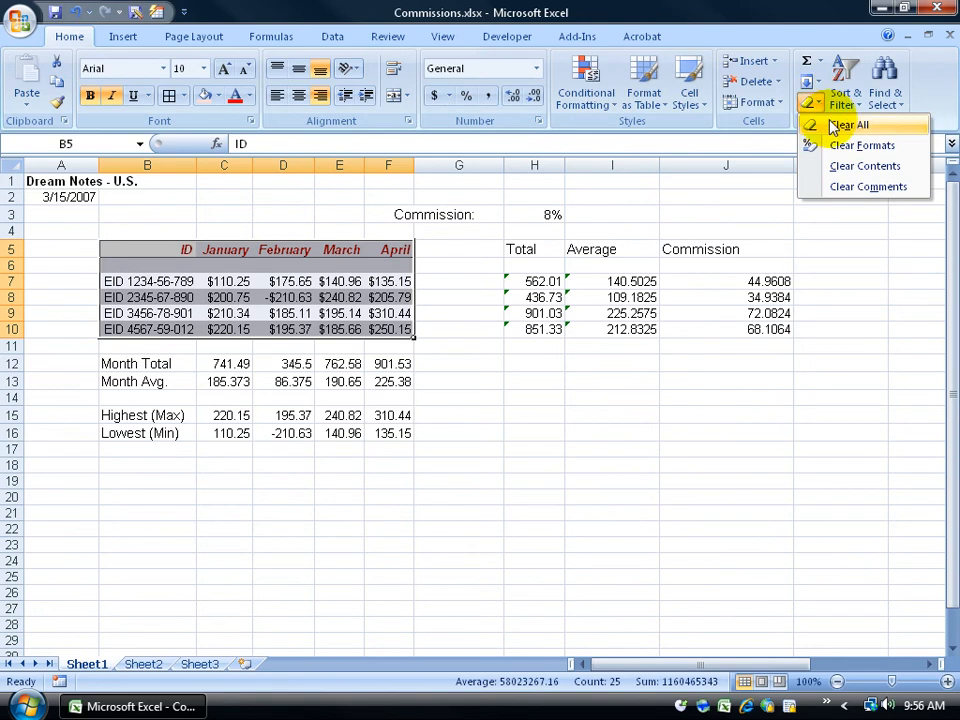
left_click(858, 144)
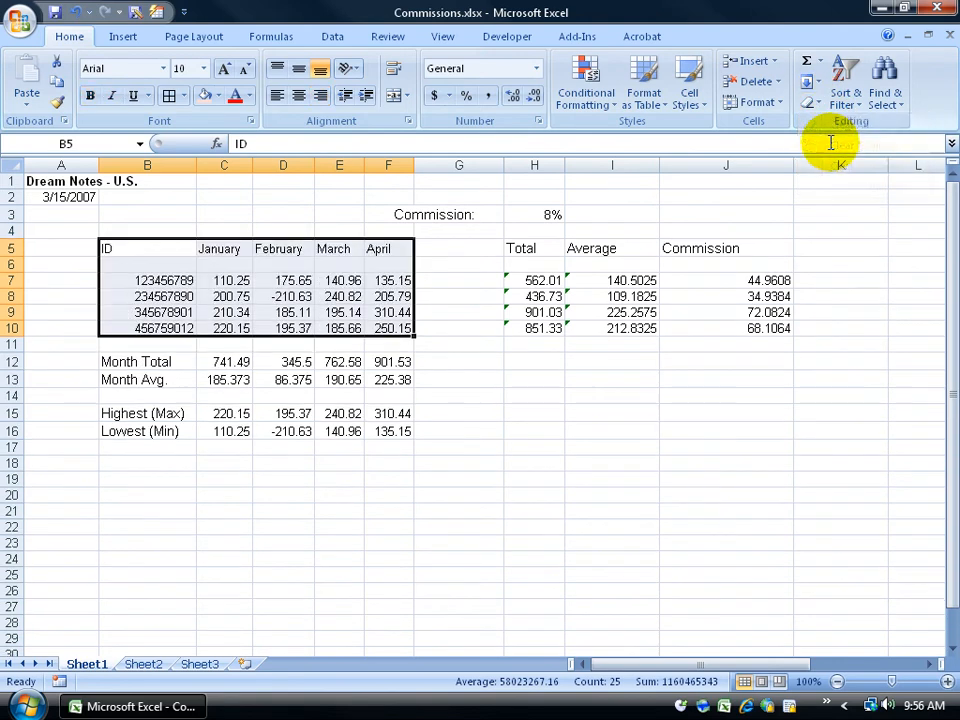
mouse_move(232, 280)
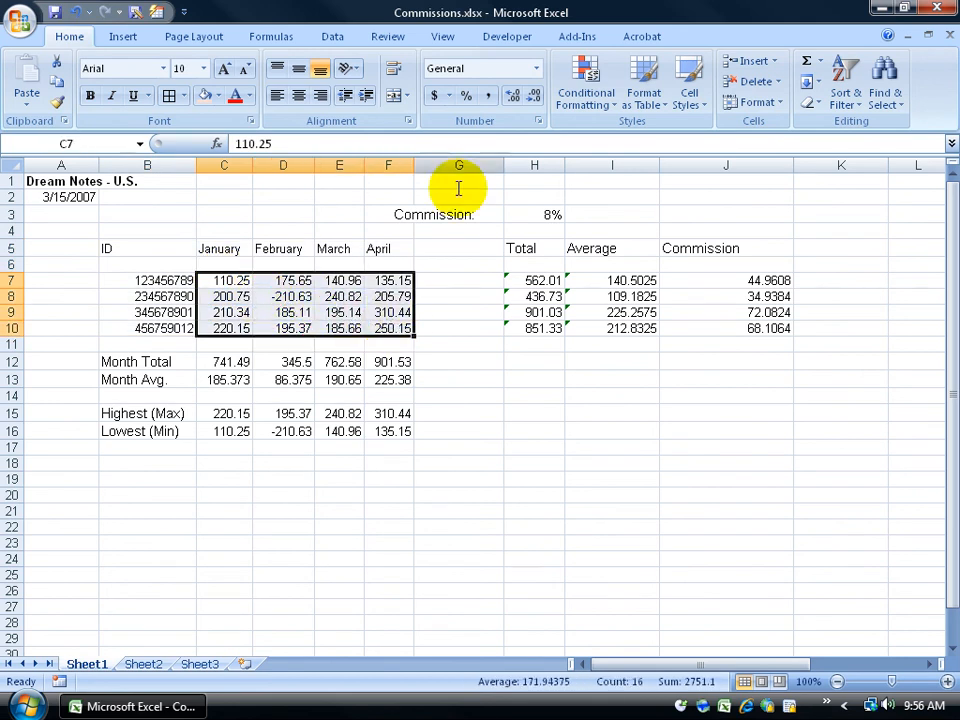
Apply the Currency number format to the January–April values C7:F10
left_click(525, 68)
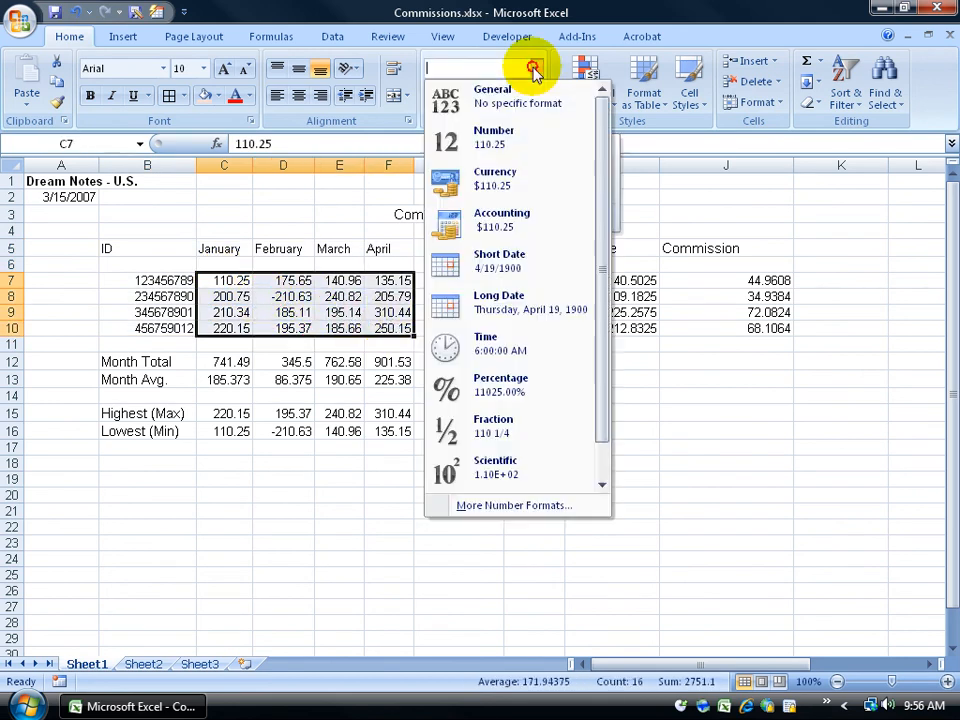
left_click(495, 185)
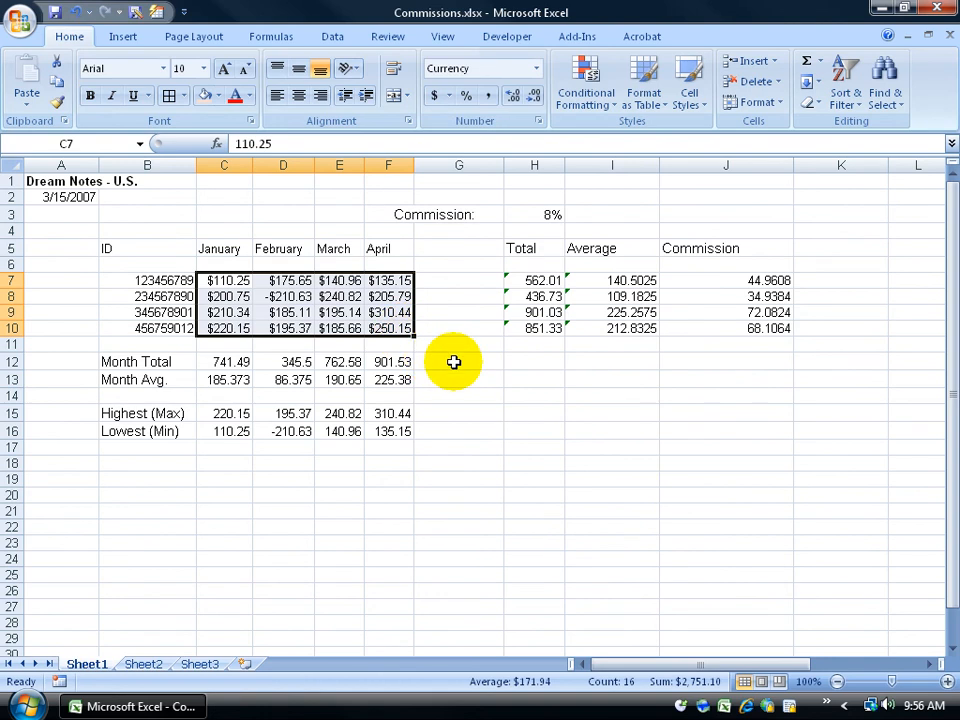